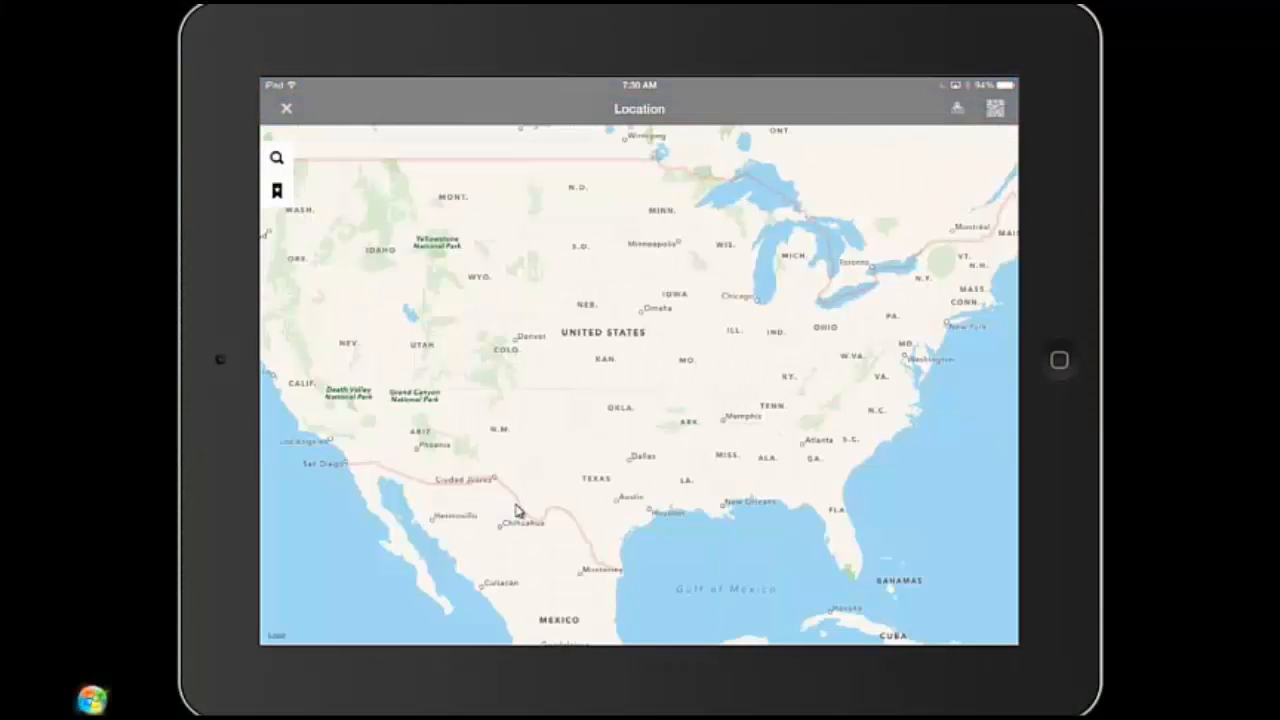
- Close the Location map to return to the MyIT feed
click(286, 108)
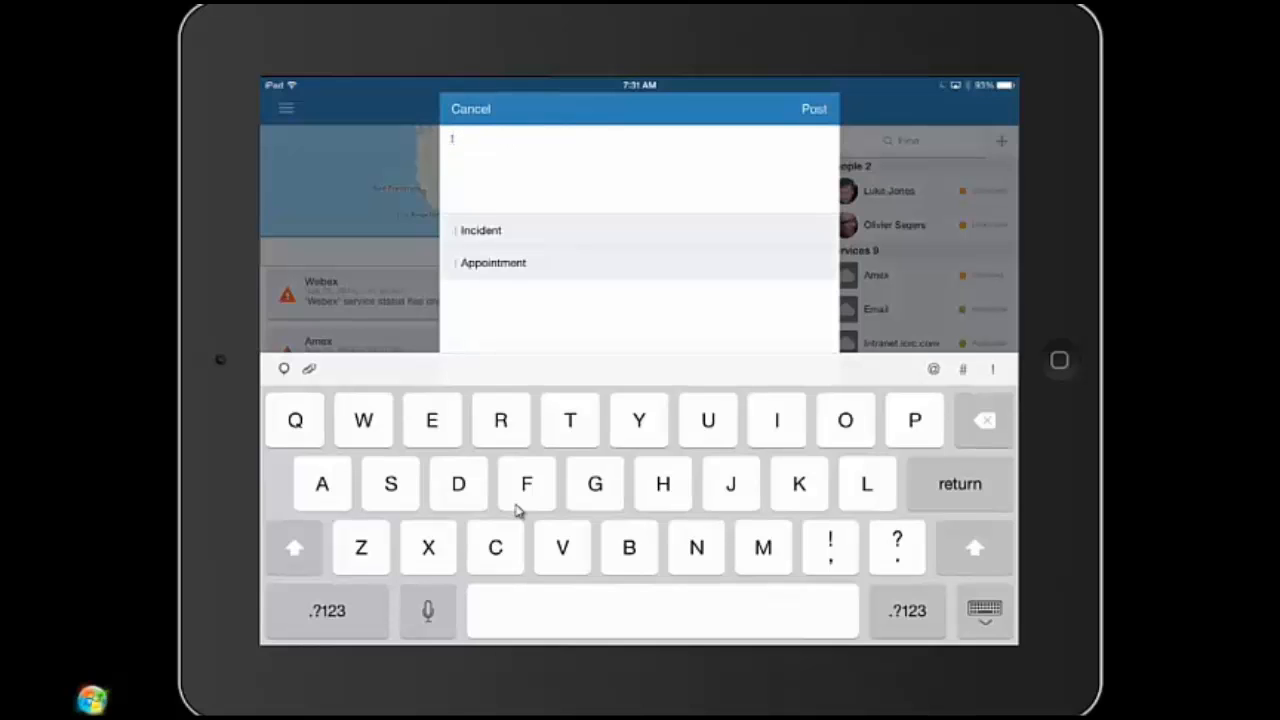
- Submit an Incident with Quick Incident text 'having problems with webmail'
click(480, 230)
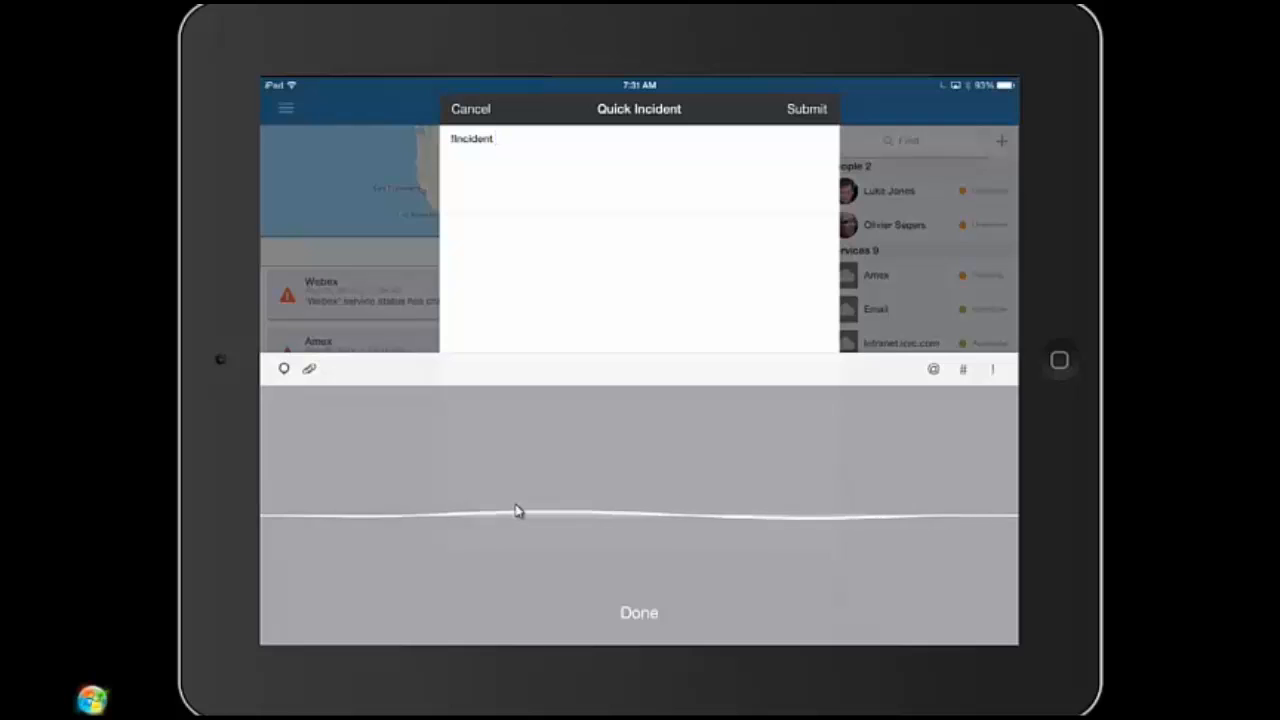
text(having problems with webmail)
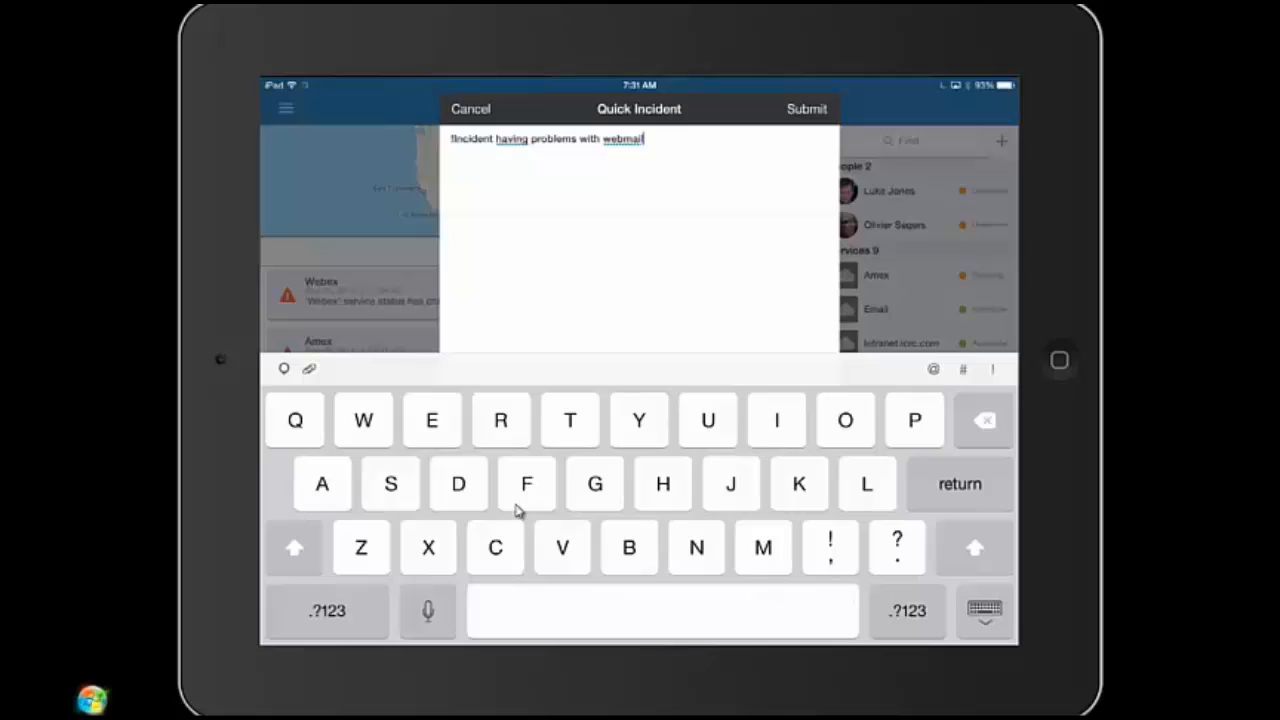
click(806, 108)
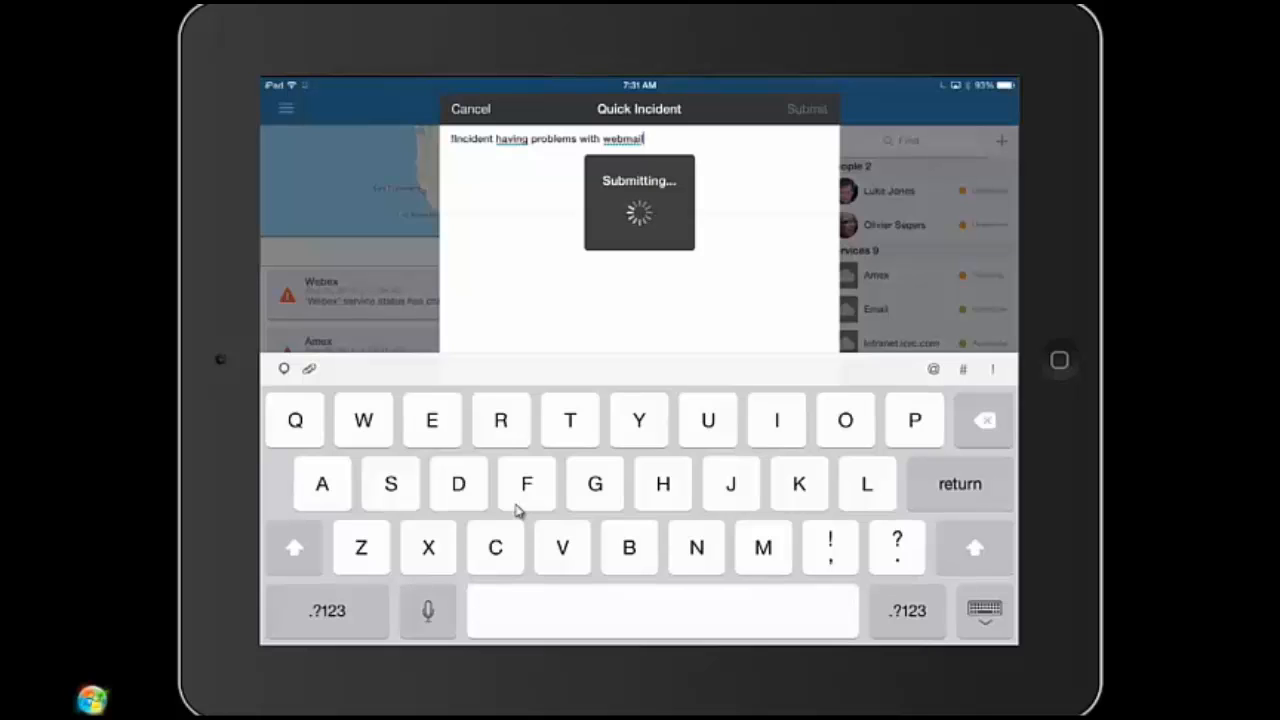
click(808, 108)
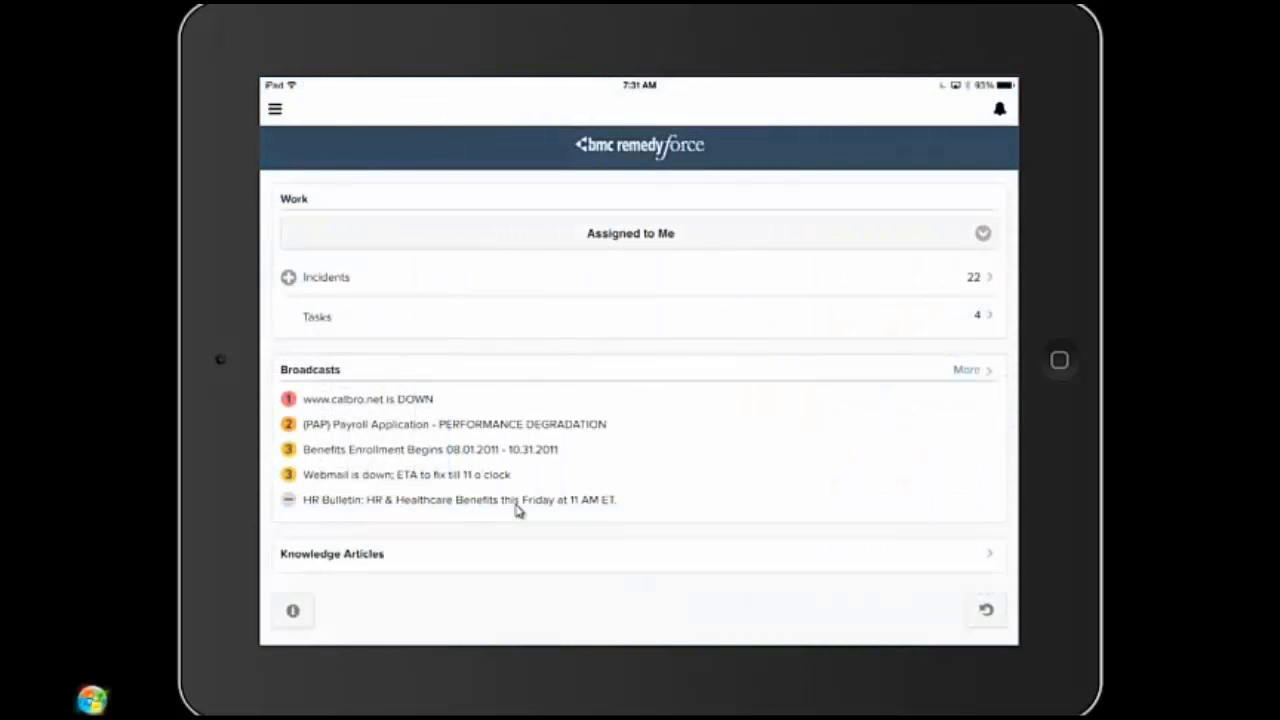
mouse_move(470, 486)
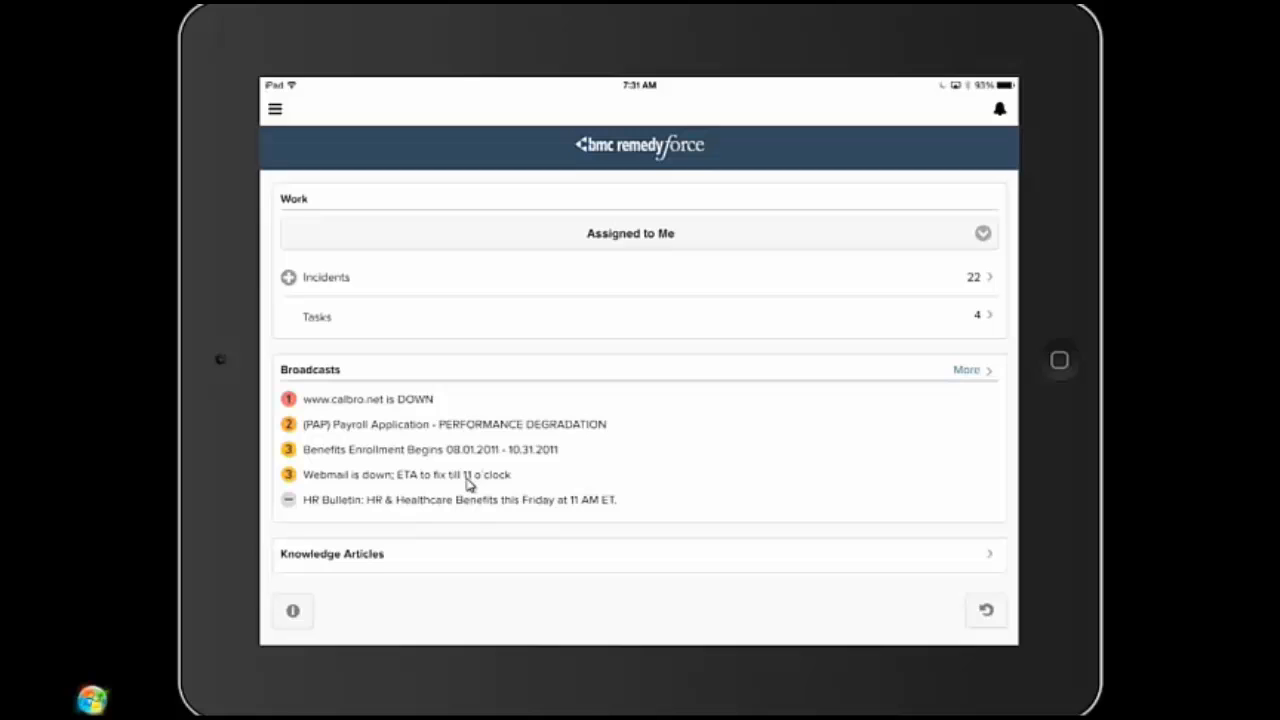
mouse_move(356, 492)
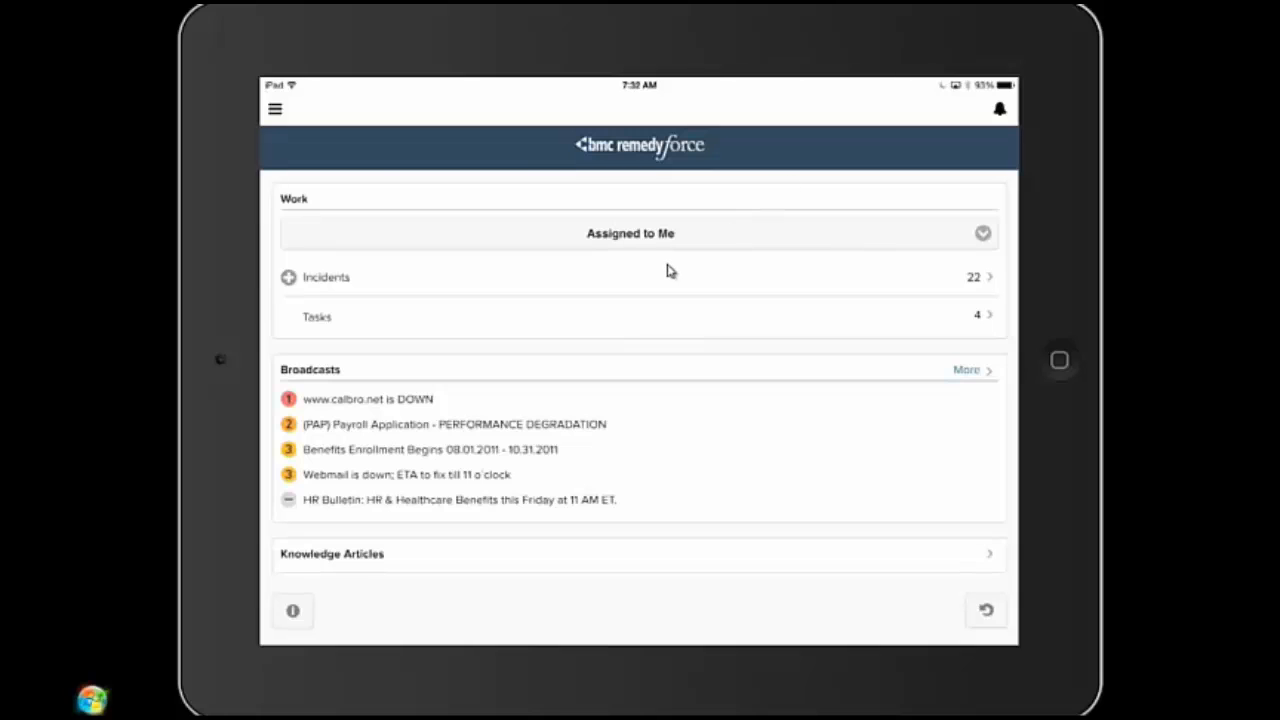
- Switch the work filter from Assigned to Me to All and open the incident records
click(630, 232)
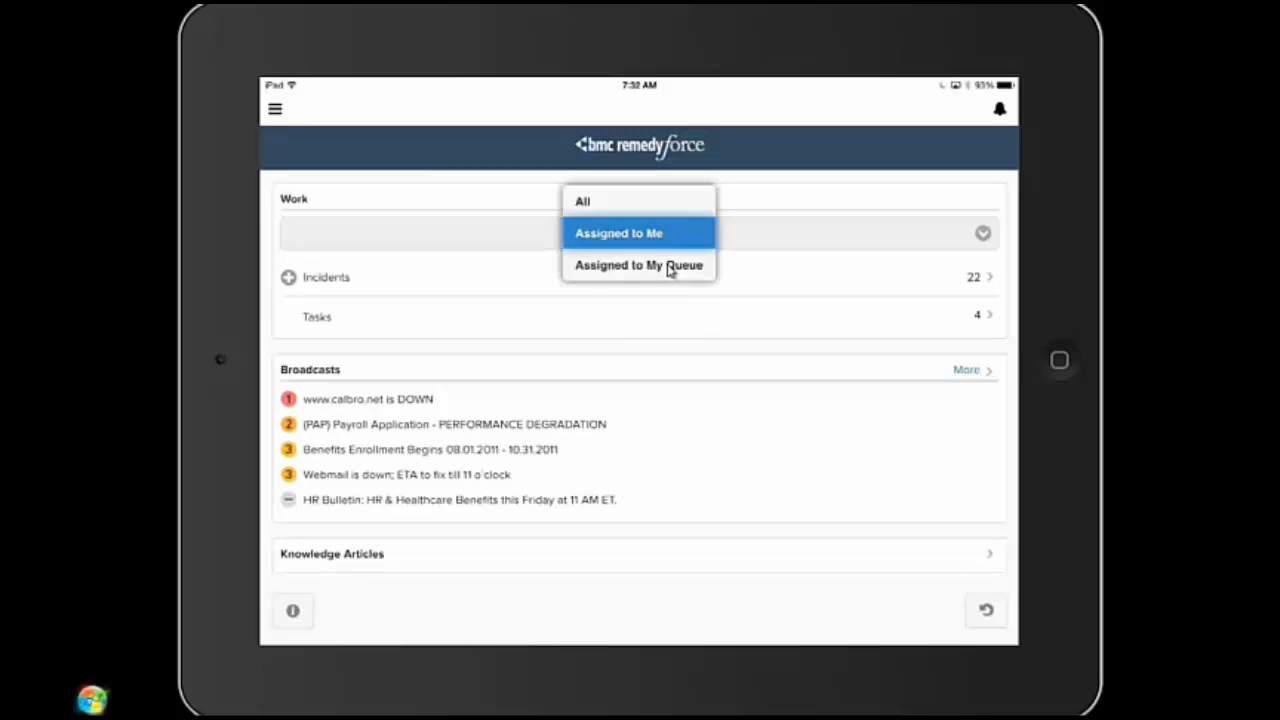
click(582, 200)
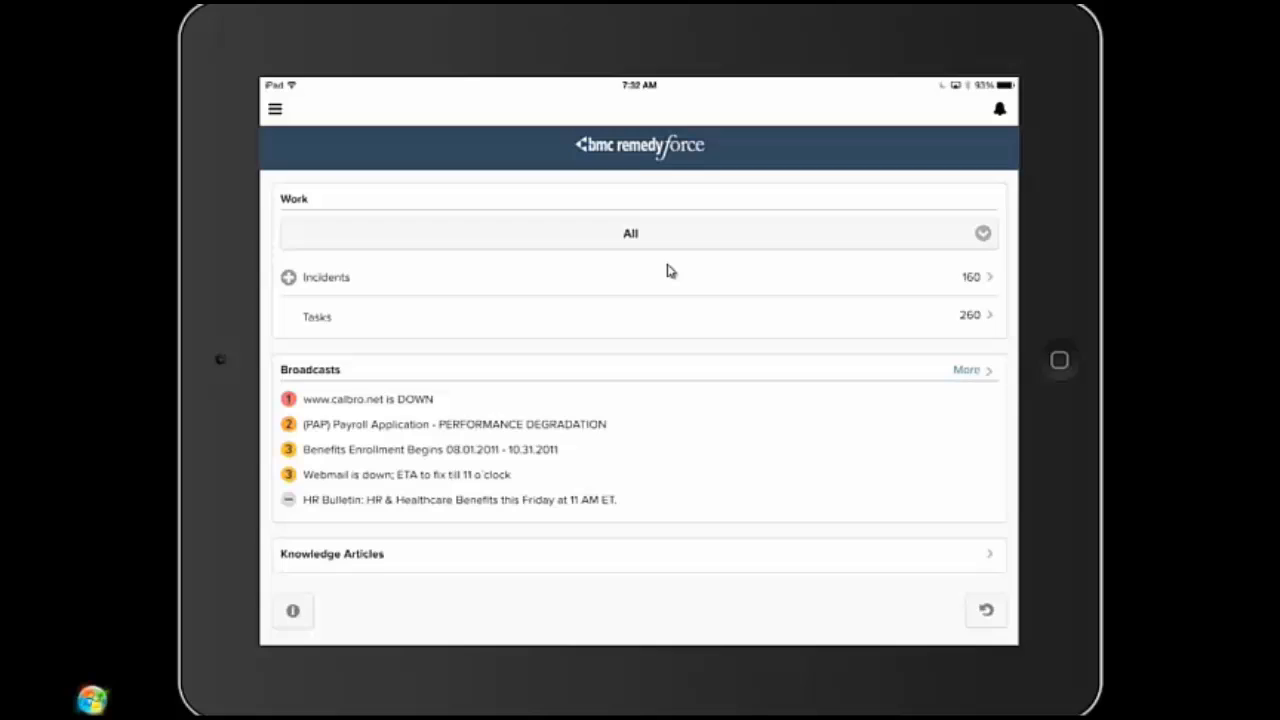
click(326, 276)
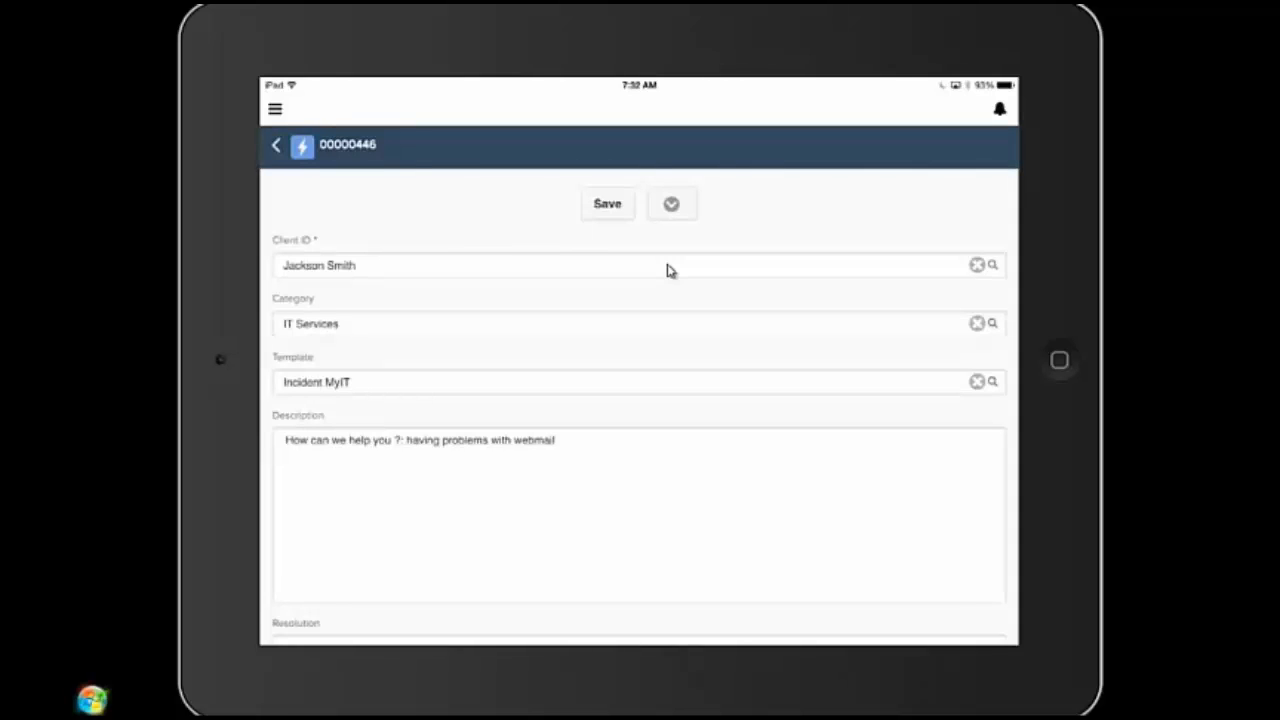
- Link the WebMail002 is Down broadcast in incident 00000446's Broadcast field
scroll(down, 3)
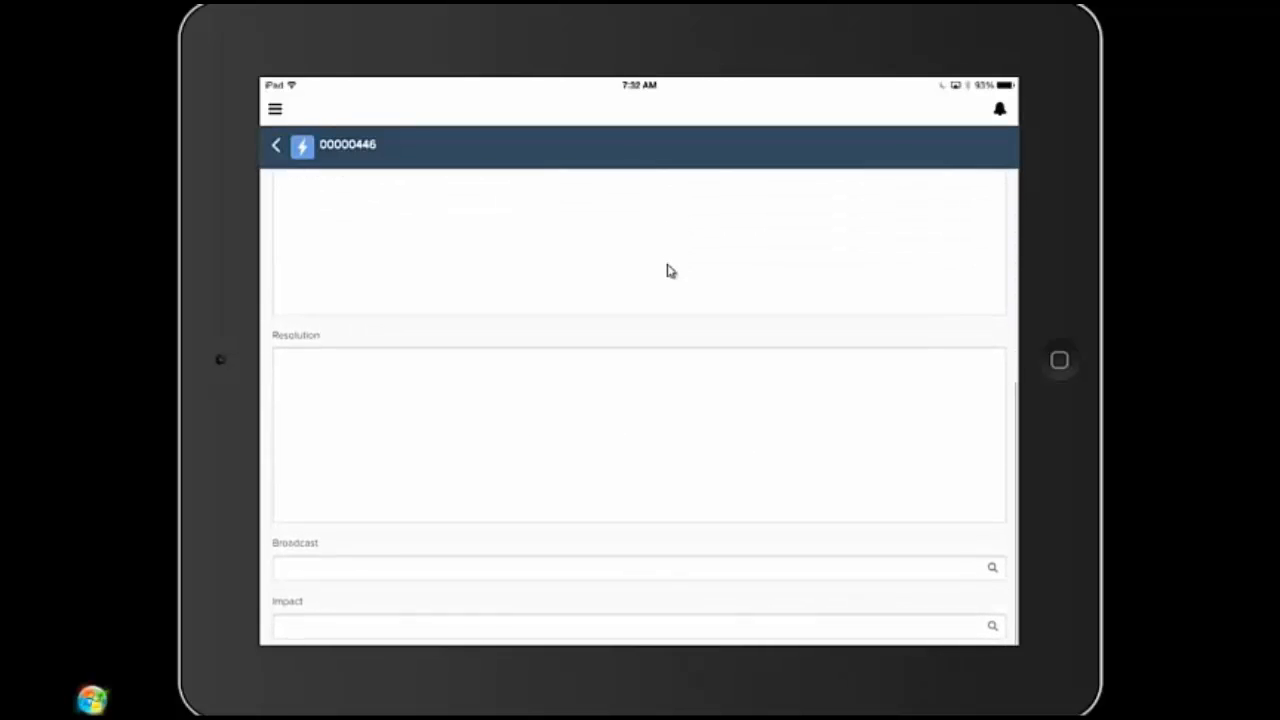
scroll(down, 3)
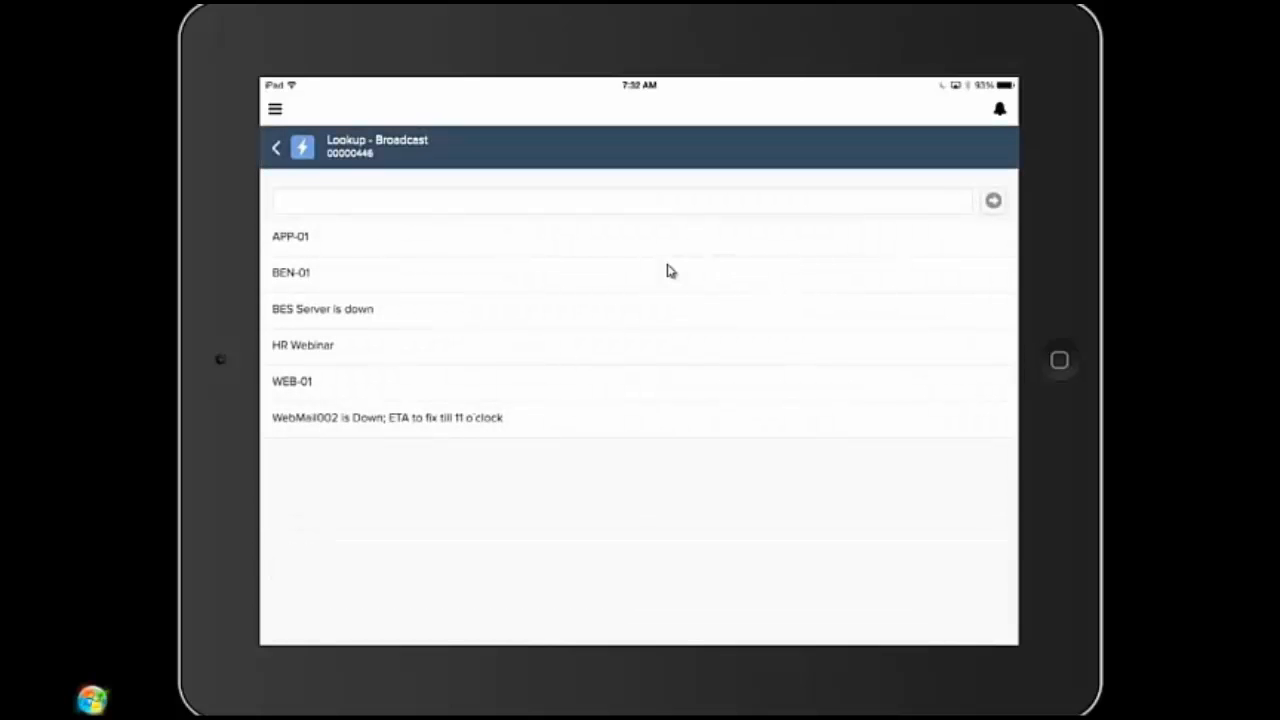
click(276, 148)
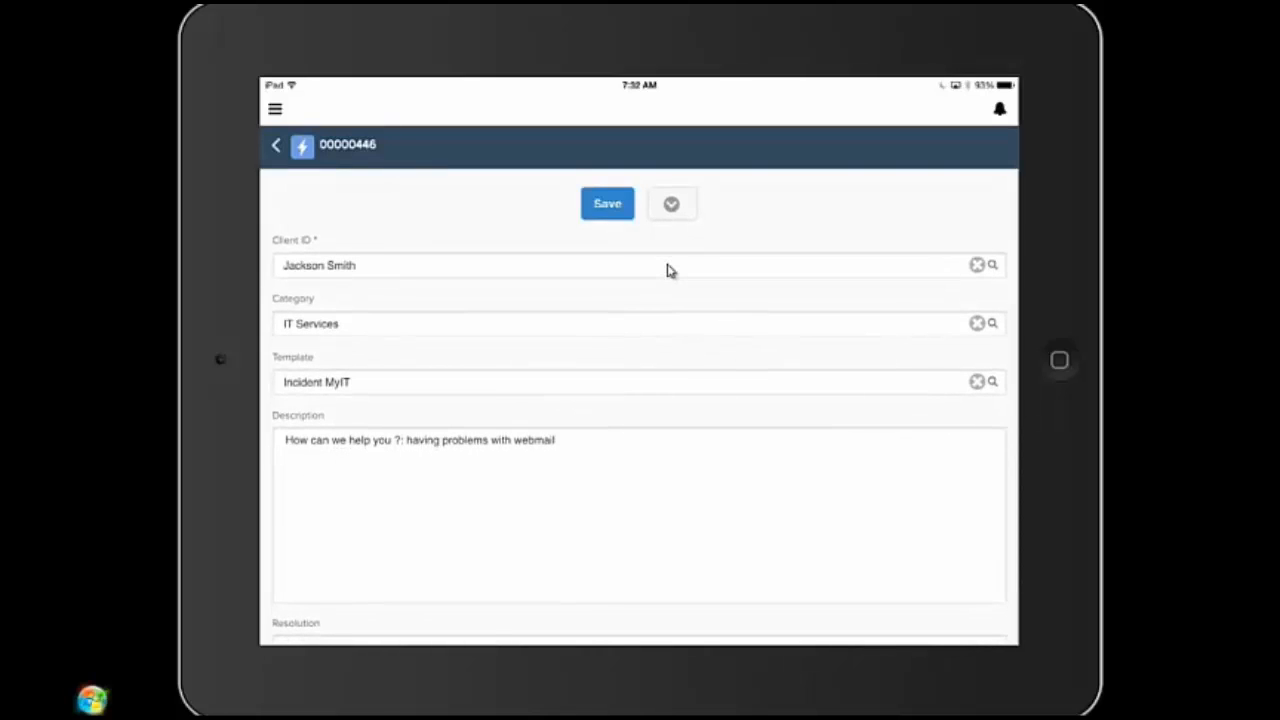
- Save incident 00000446 and dismiss the saved-successfully confirmation
click(608, 204)
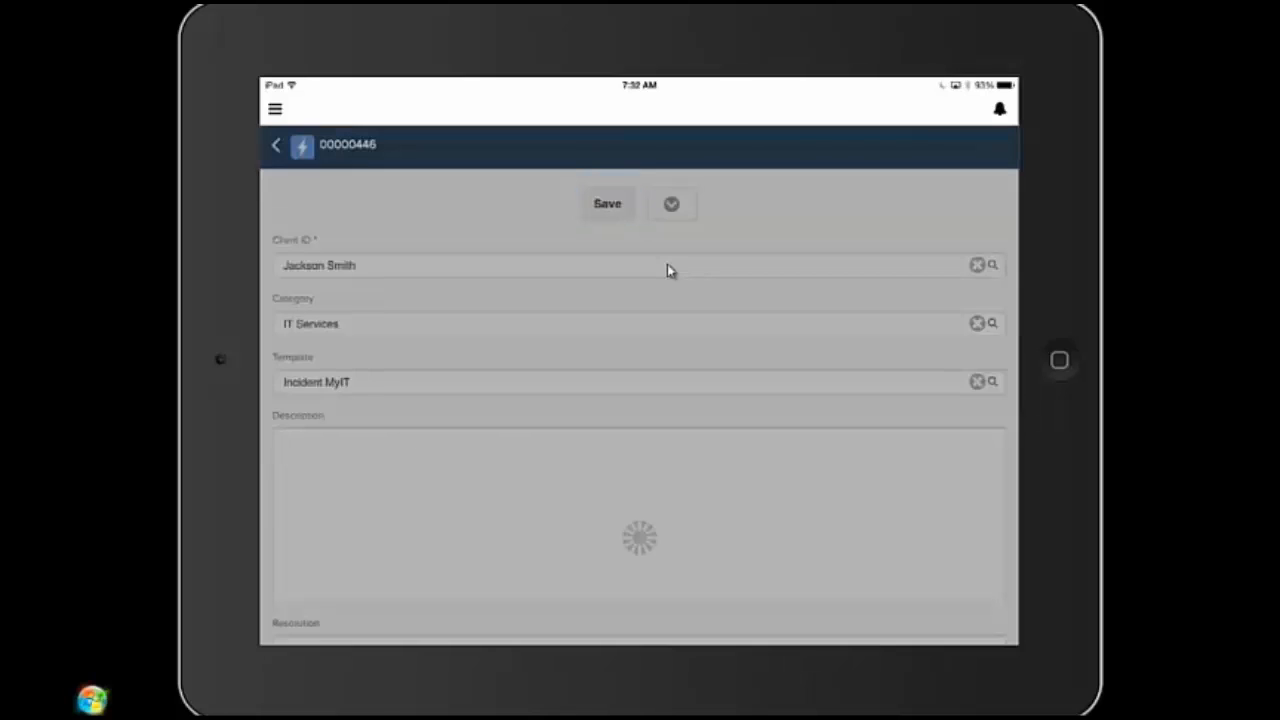
click(608, 204)
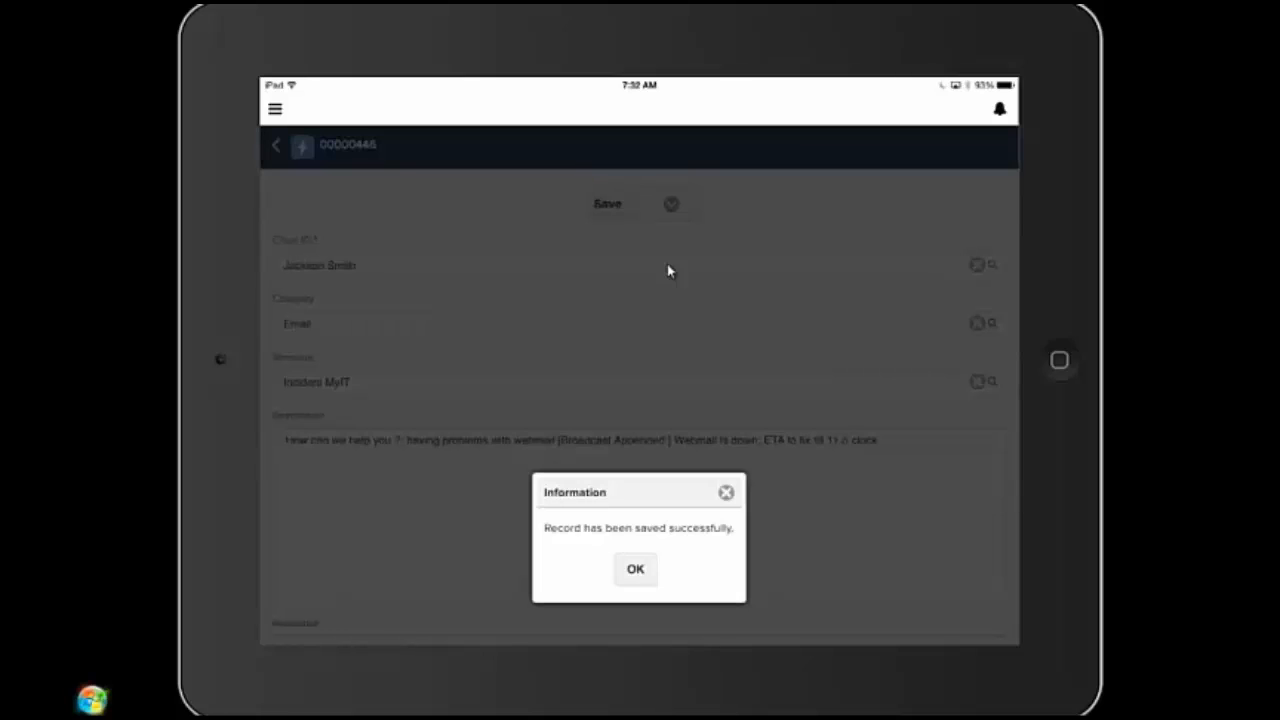
click(636, 568)
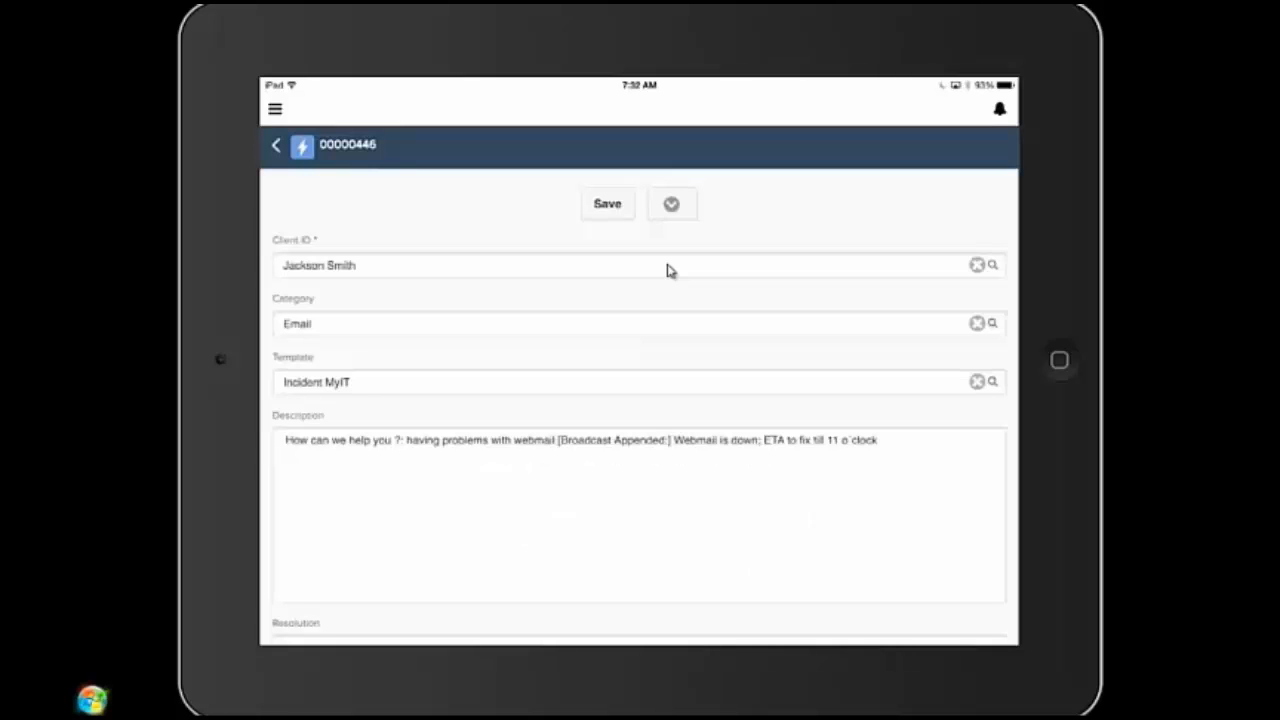